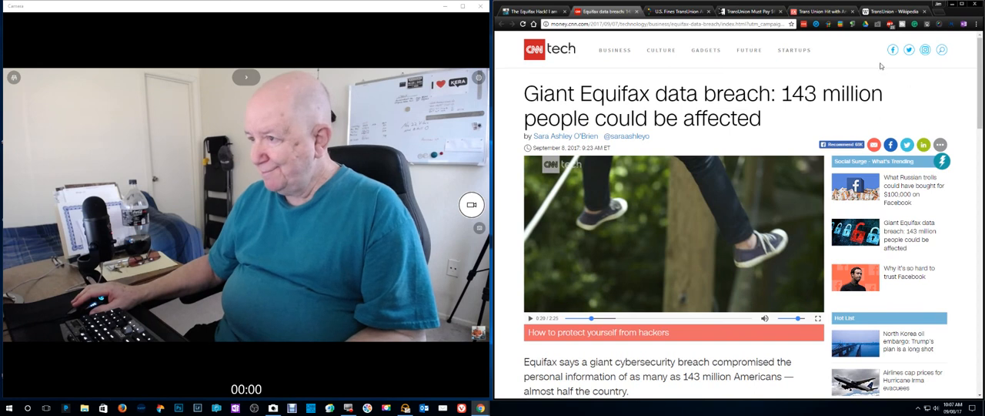
Switch to the Howard's Notebook Equifax hack post and scroll through it
left_click(529, 11)
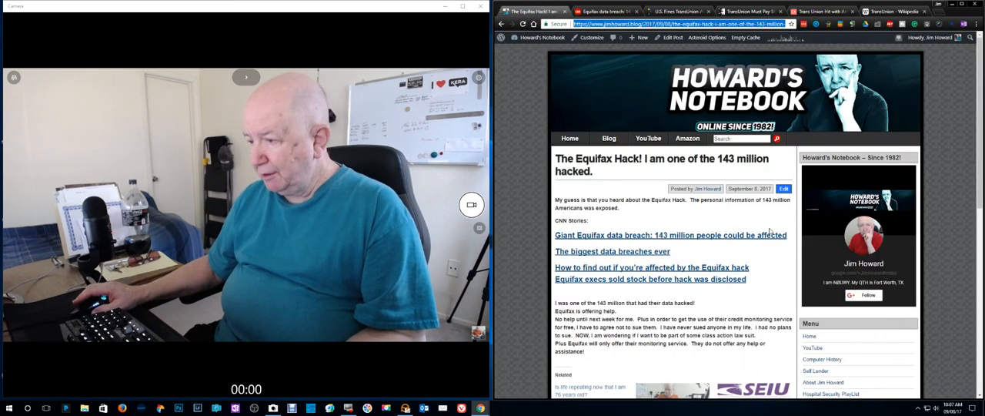
scroll("down", 3)
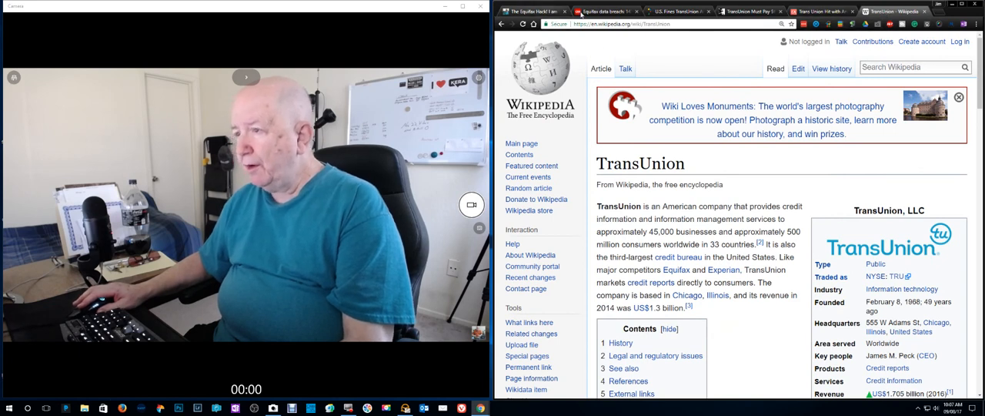
Return to the blog post and open CNN's 'Giant Equifax data breach' story
left_click(604, 11)
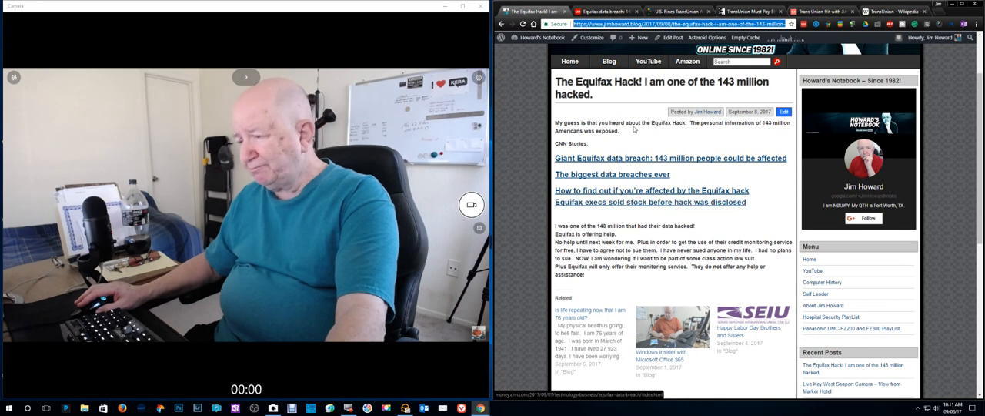
left_click(670, 158)
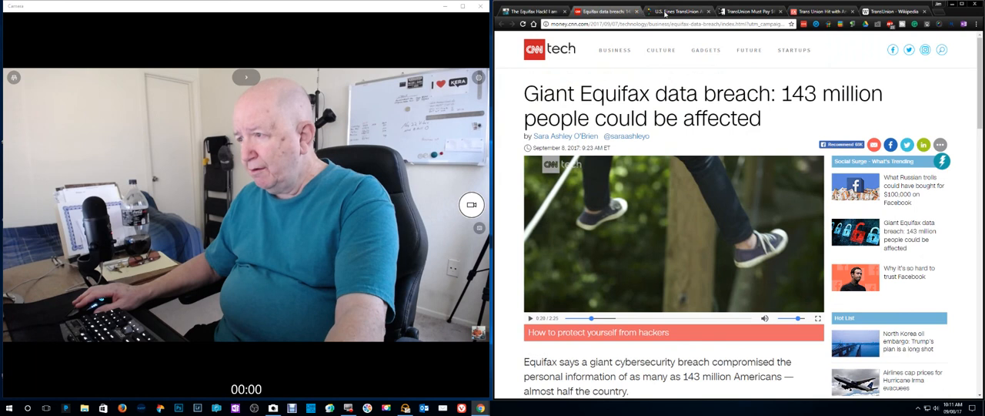
Read Fortune's $23 million TransUnion and Equifax fine article, then return to the Equifax Hack post
left_click(677, 11)
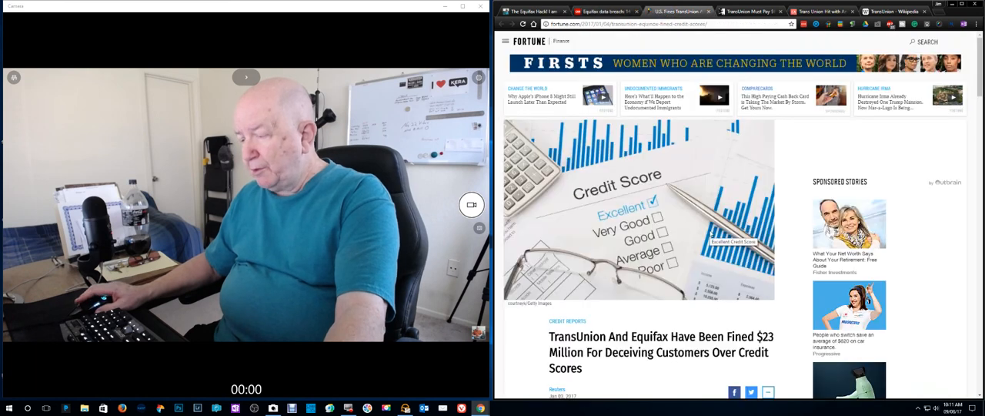
scroll("down", 3)
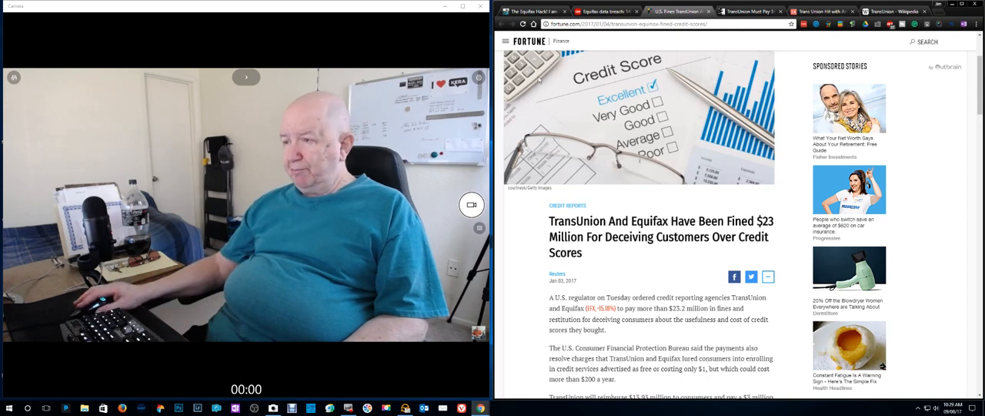
left_click(527, 11)
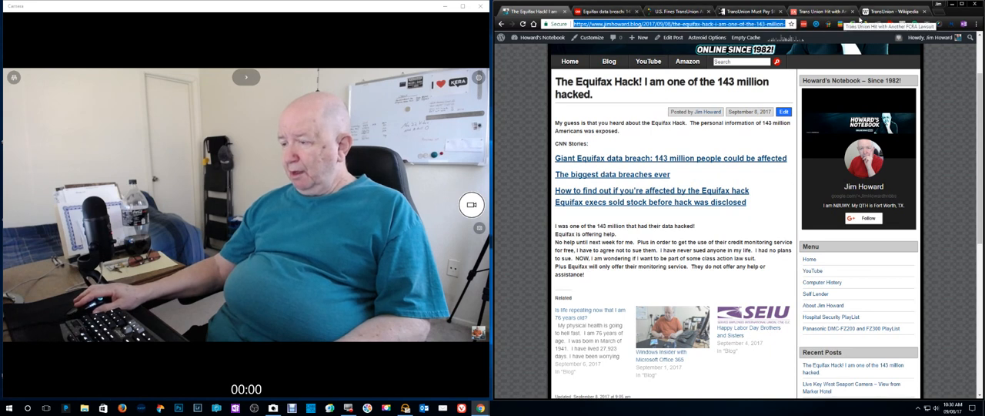
Scroll down the Equifax Hack blog post, then switch to the CNN breach story
scroll("down", 3)
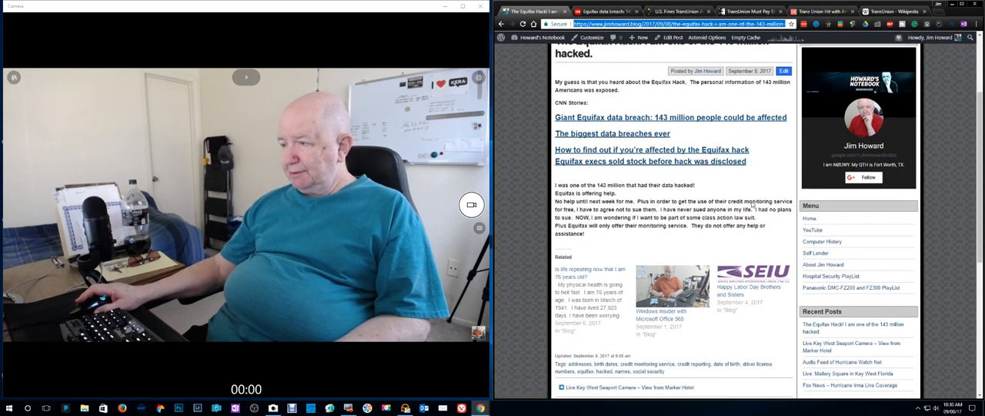
scroll("down", 3)
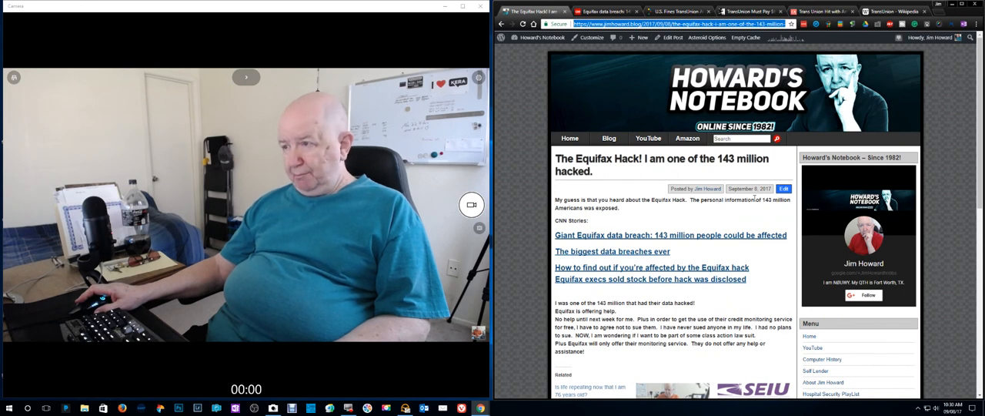
scroll("down", 3)
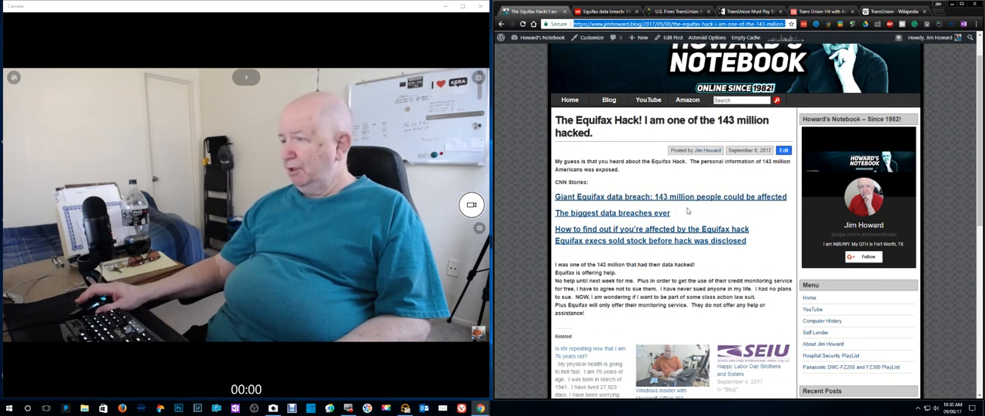
left_click(604, 11)
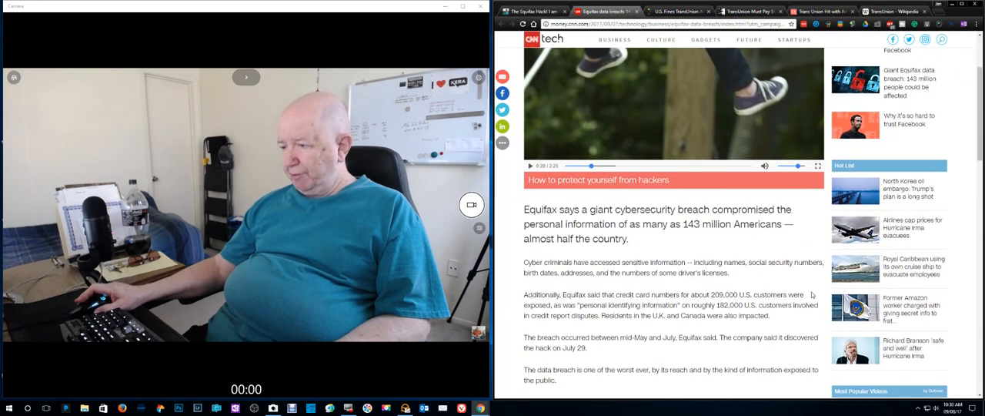
Scroll the CNN breach story and open 'How to find out if you're affected by the Equifax hack'
scroll("down", 3)
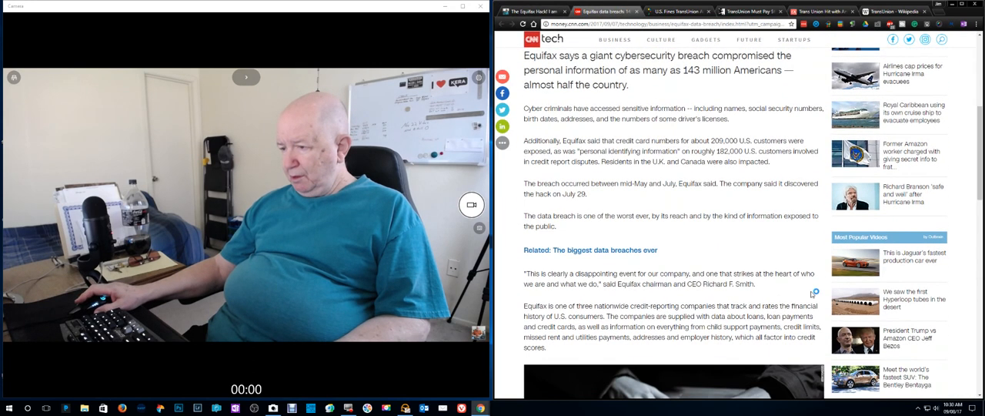
scroll("down", 3)
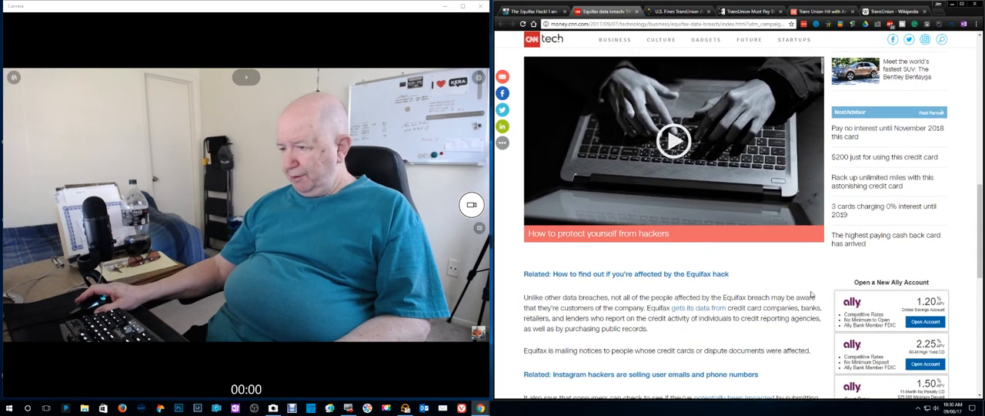
scroll("down", 3)
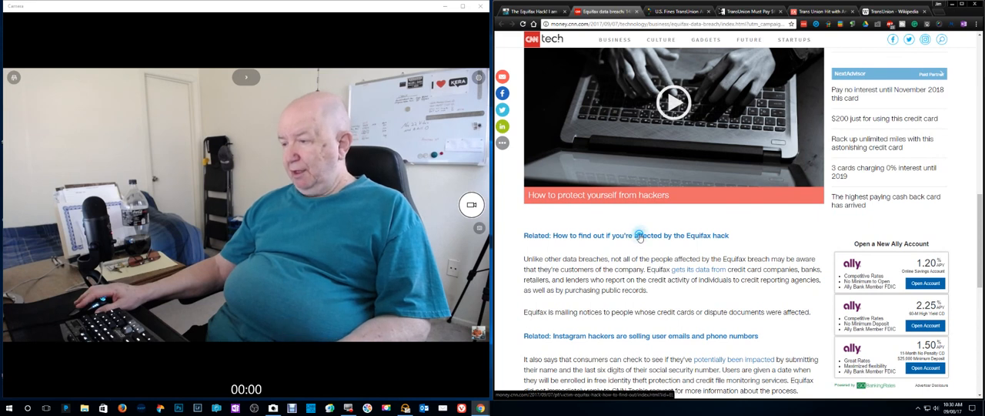
left_click(638, 235)
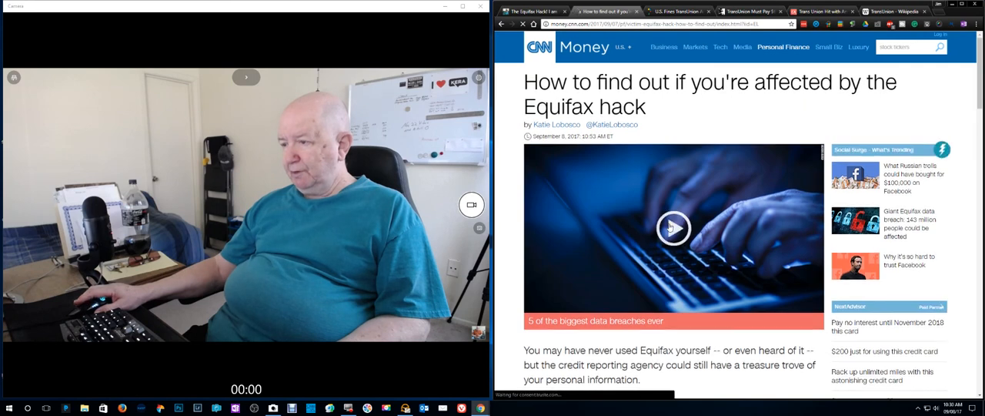
Scroll to the '5 of the biggest data breaches of all time' video and play it
scroll("down", 3)
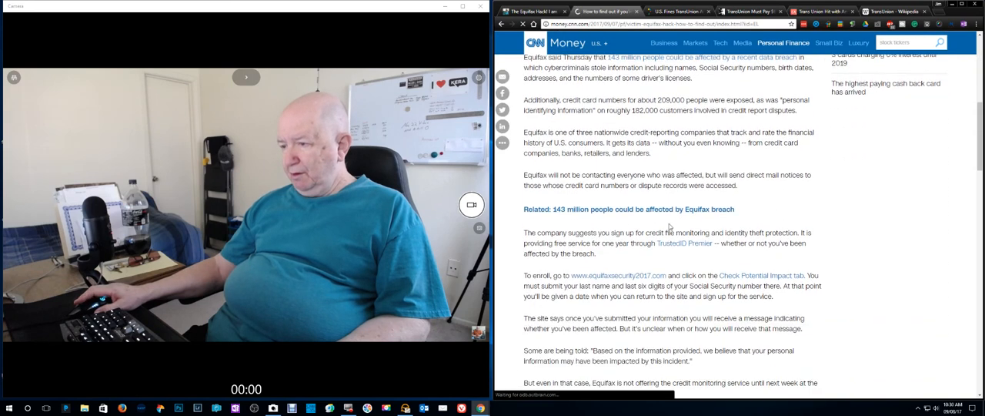
scroll("down", 3)
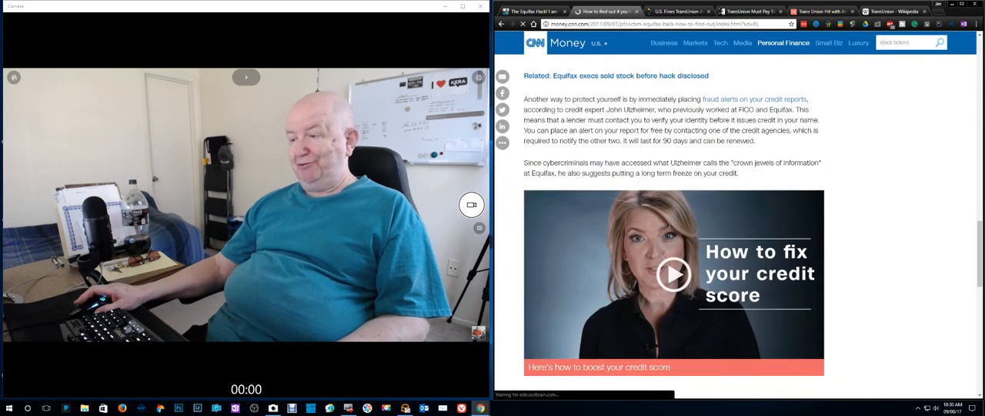
scroll("down", 3)
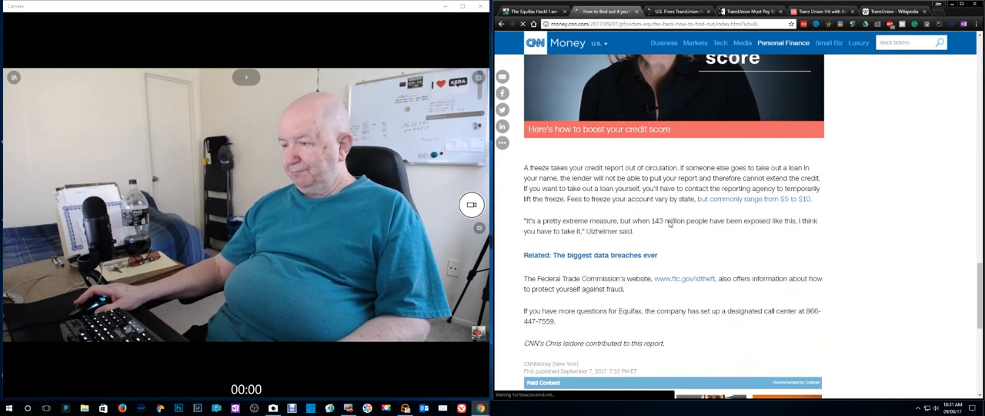
scroll("down", 3)
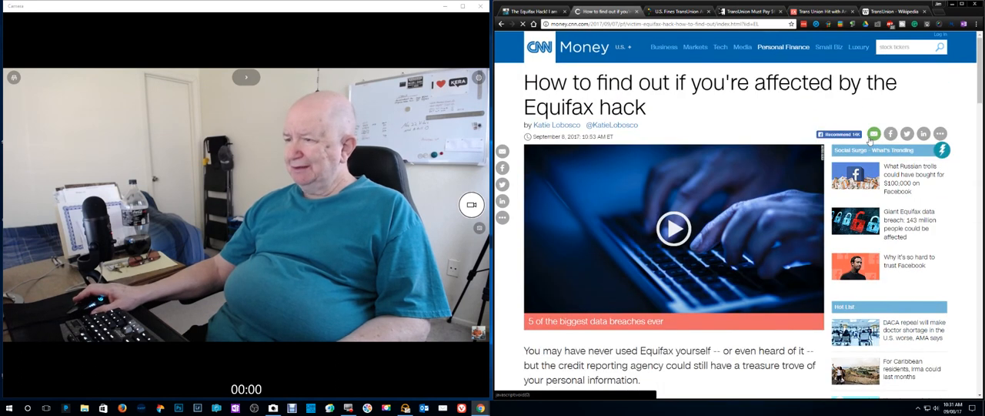
left_click(873, 133)
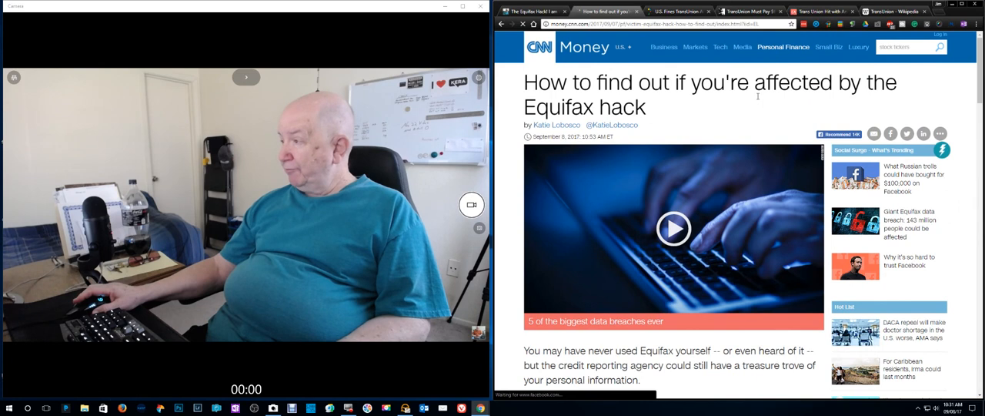
left_click(673, 228)
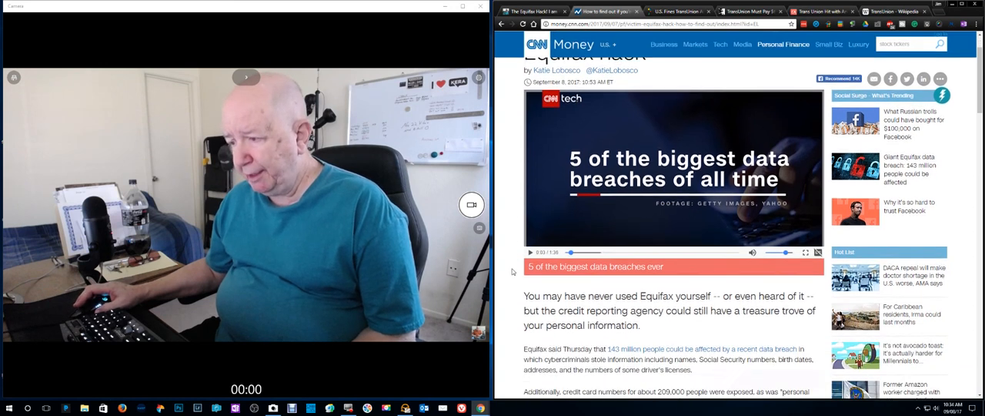
scroll("down", 3)
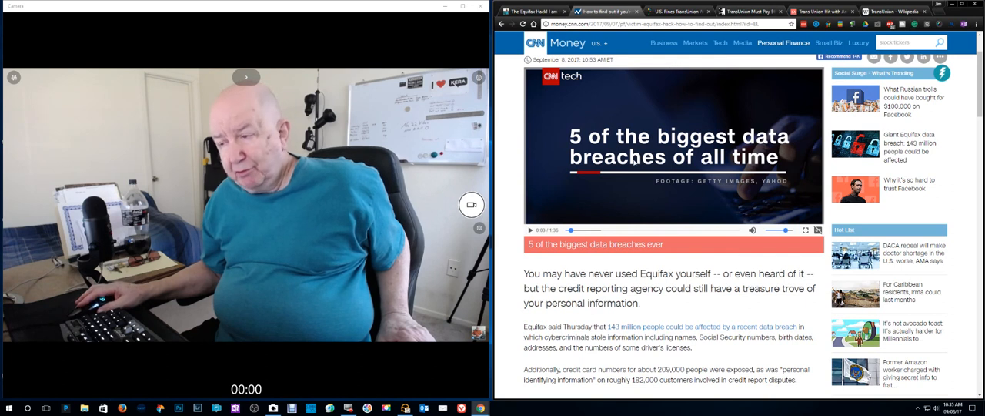
mouse_move(689, 127)
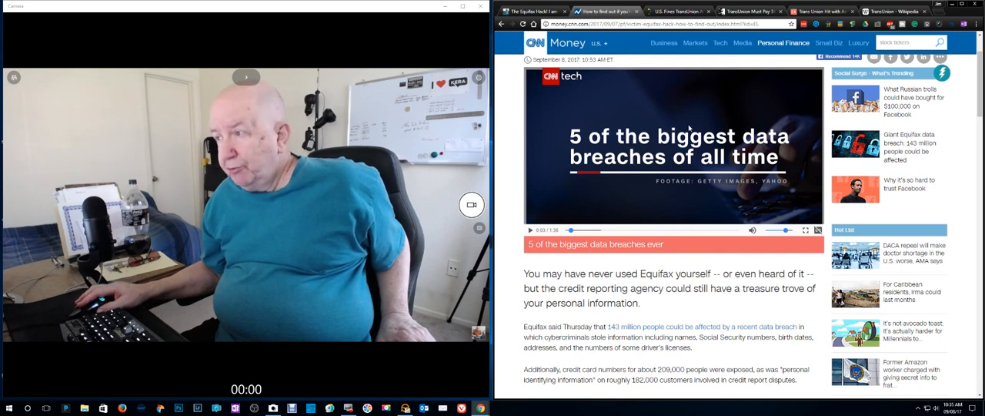
View the Fortune fine and Consumerist $60M verdict tabs, ending on ClassAction.org's FCRA lawsuit article
left_click(676, 11)
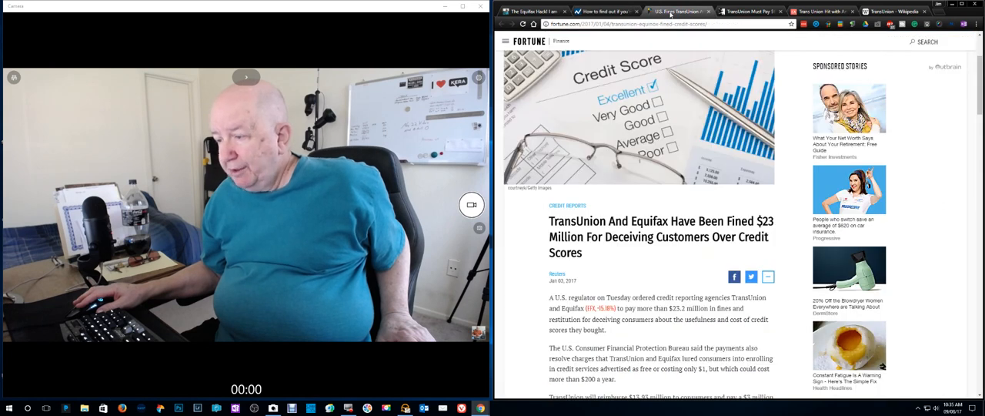
left_click(746, 10)
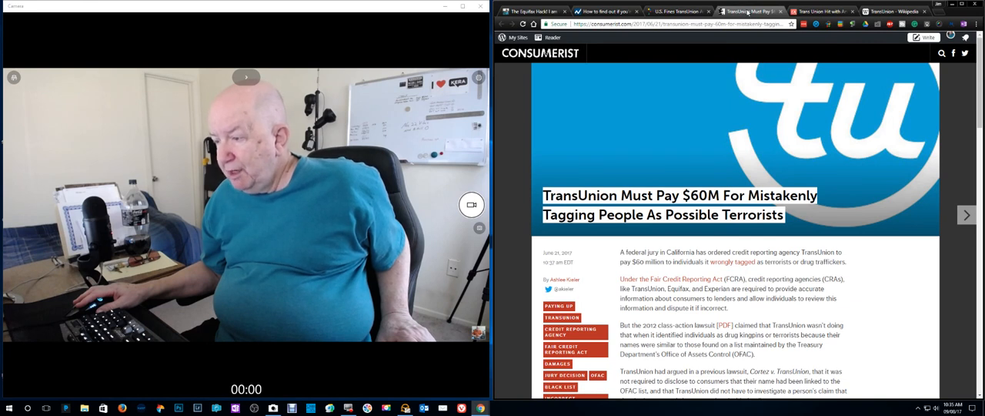
left_click(821, 11)
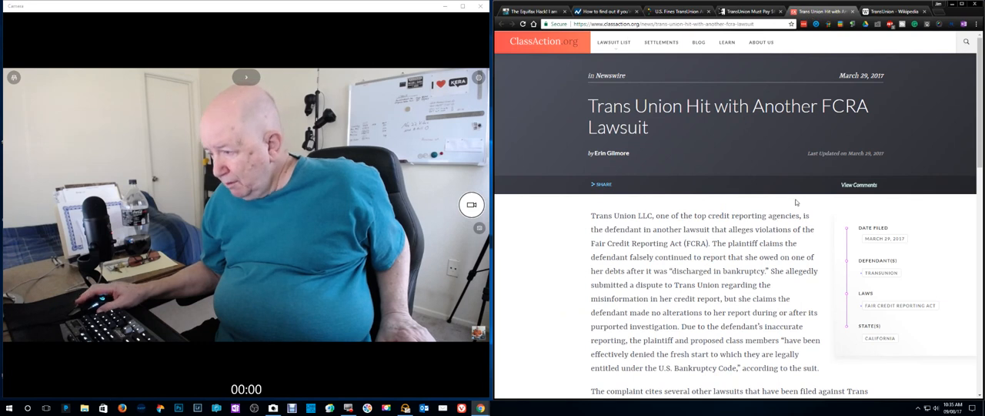
scroll("down", 3)
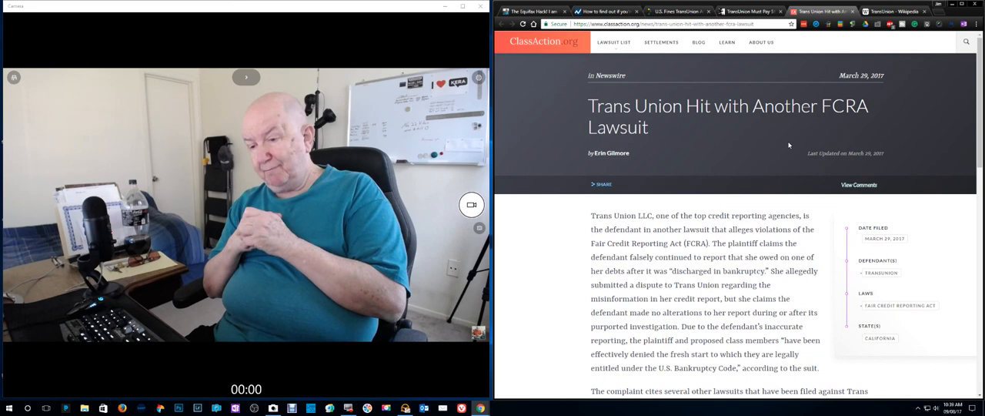
mouse_move(792, 144)
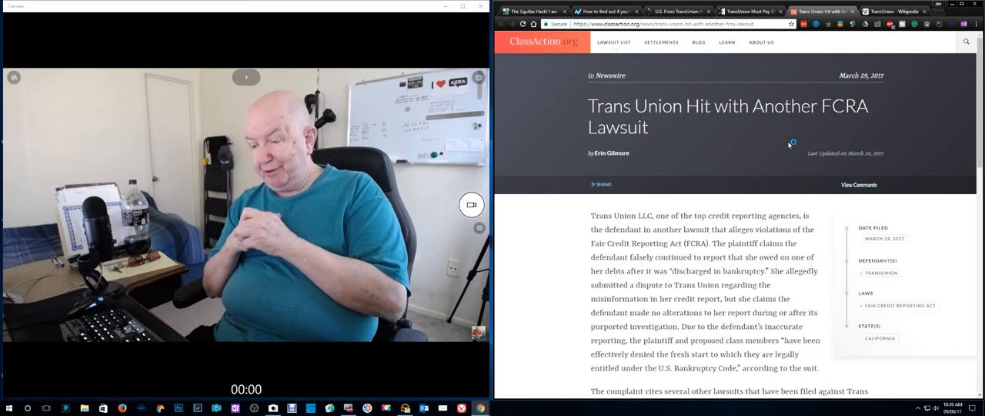